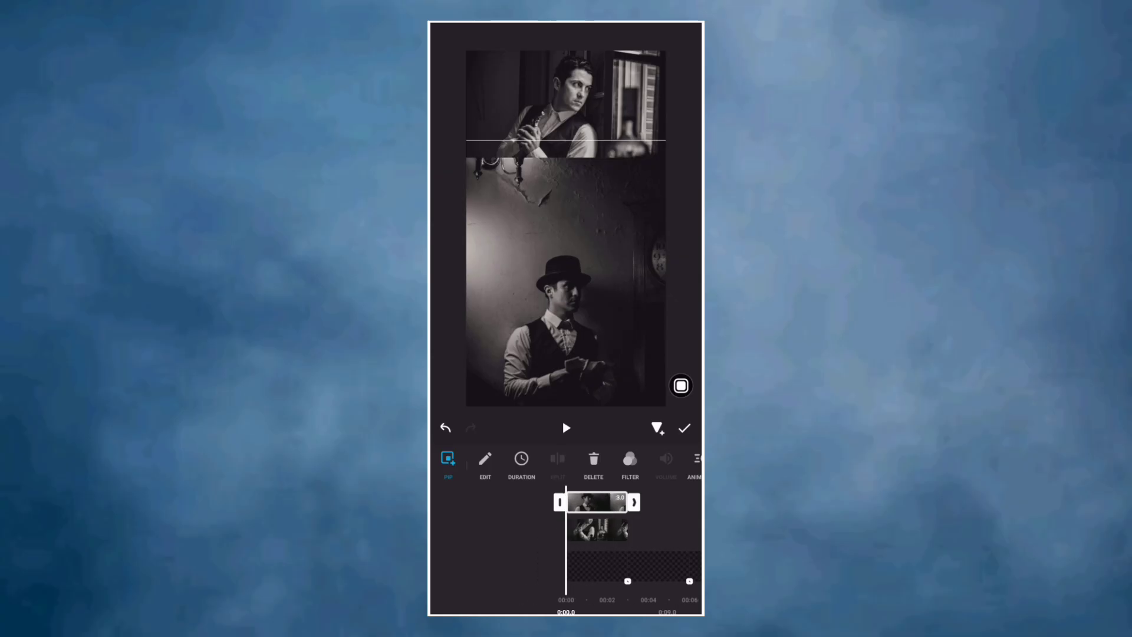
# Step: Apply an inverted linear mask to the PIP photo layer, splitting at the middle, then fine-tune it
pyautogui.hscroll(3)
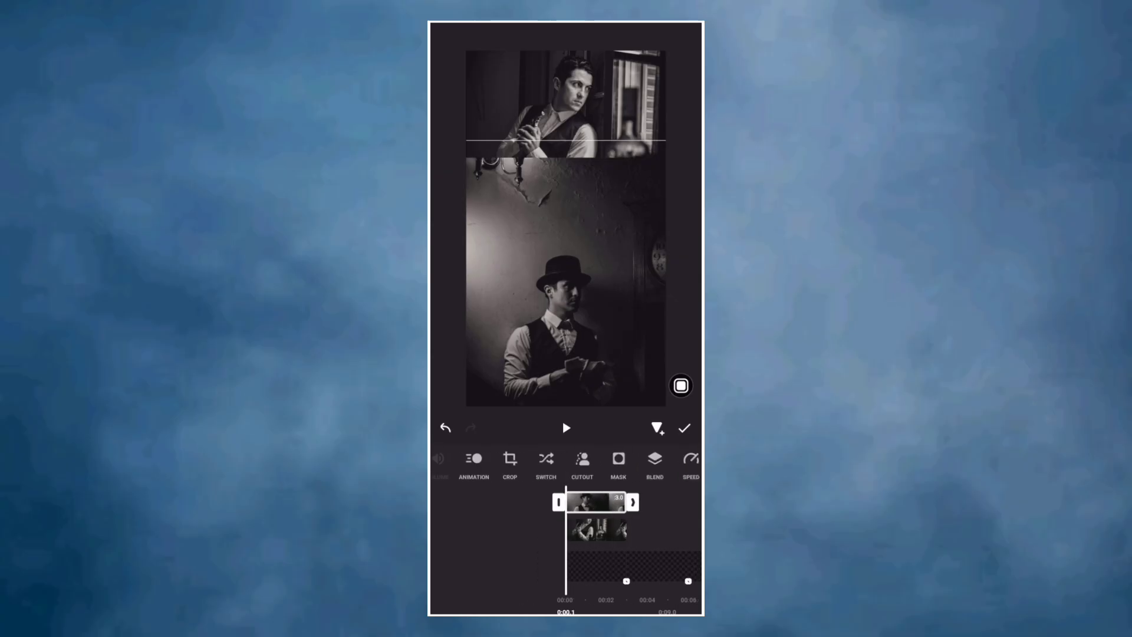
pyautogui.click(618, 462)
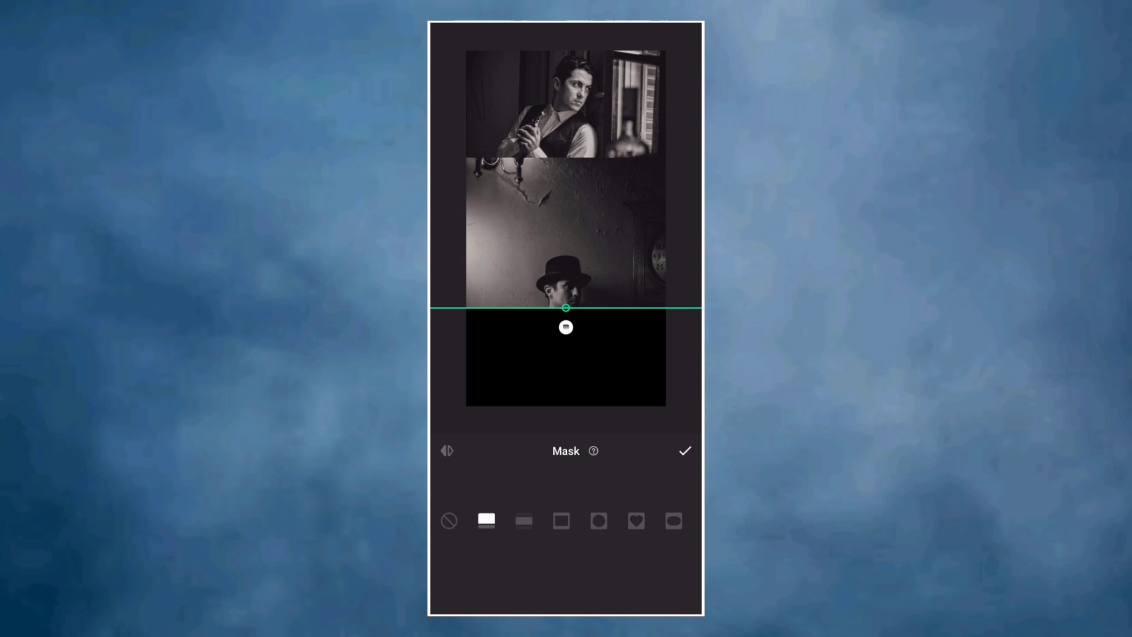
pyautogui.click(446, 450)
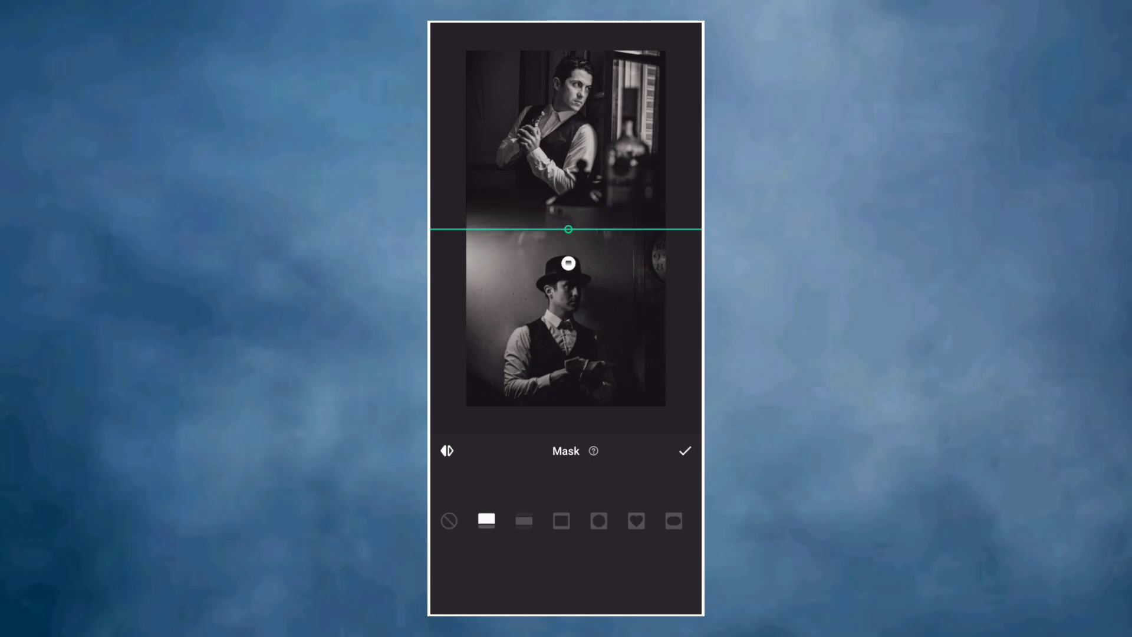
pyautogui.click(684, 450)
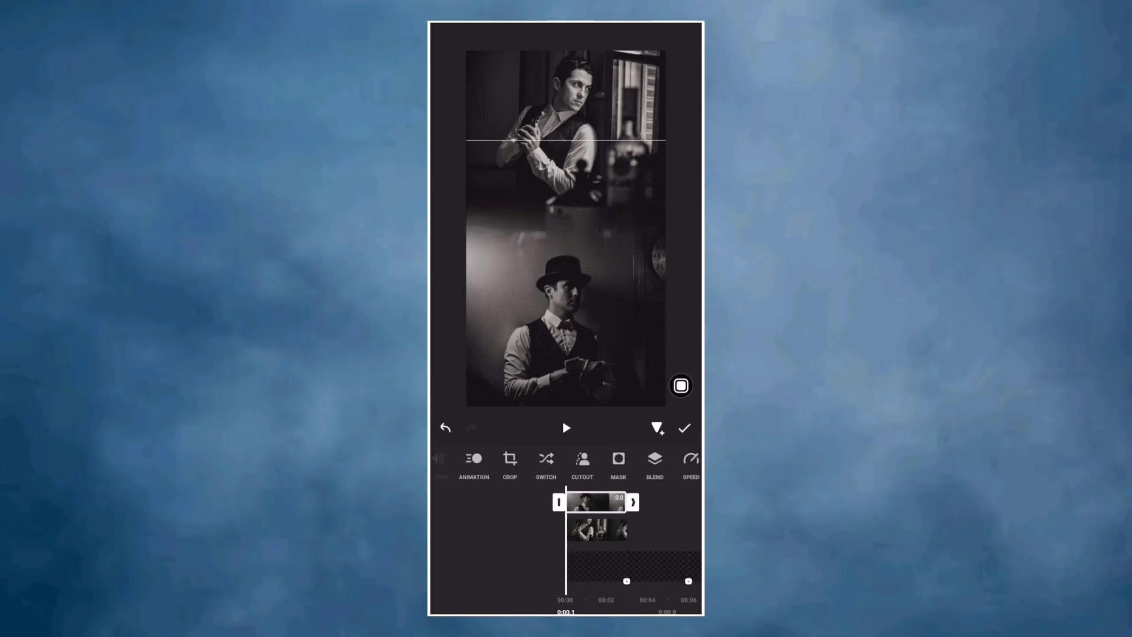
pyautogui.click(618, 462)
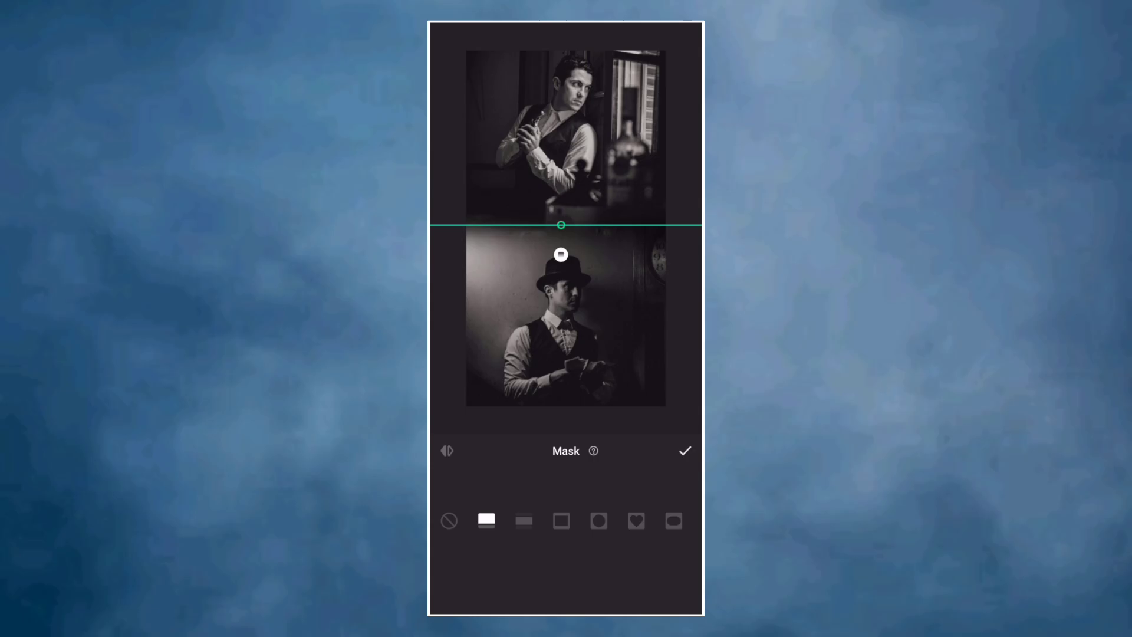
pyautogui.click(684, 451)
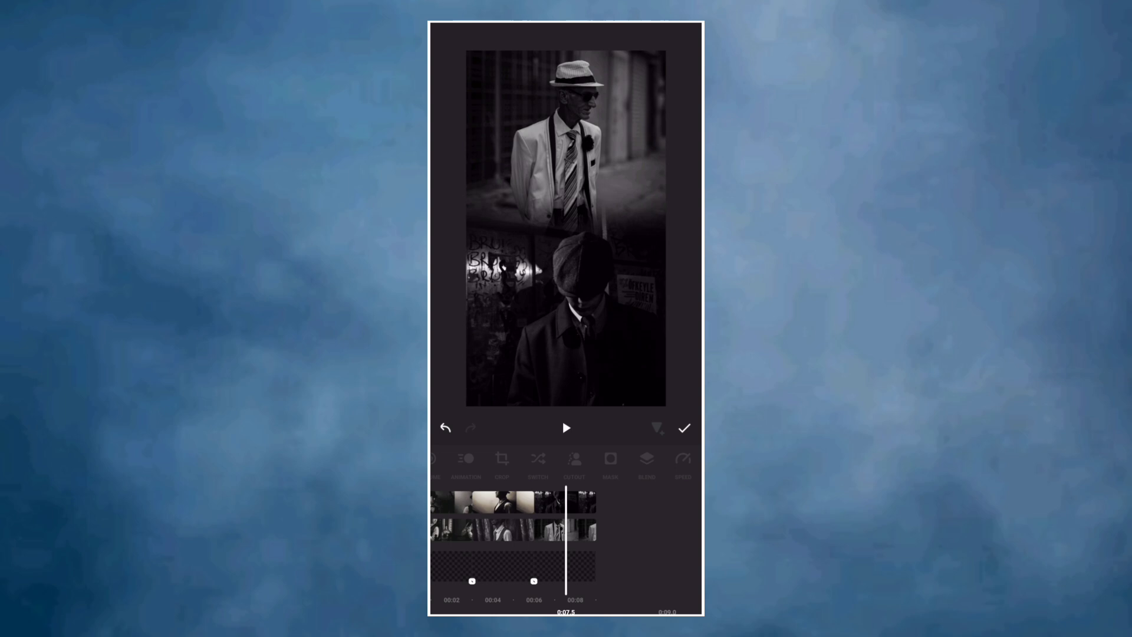
# Step: Commit the picture-in-picture edits and return to the main editor
pyautogui.click(684, 427)
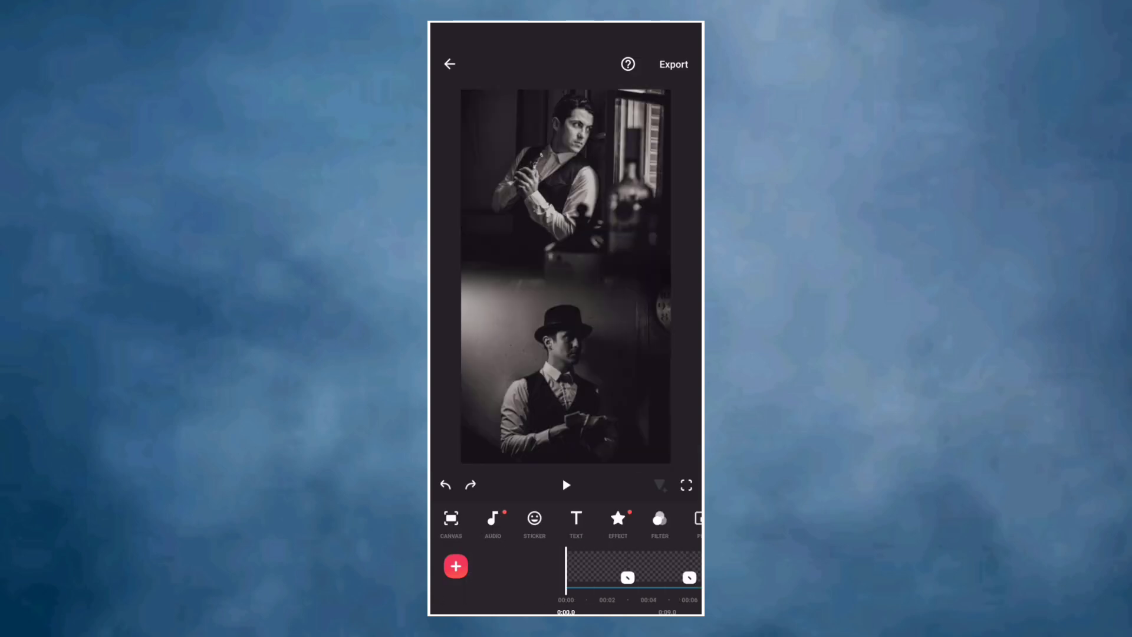
# Step: Add the Pull Me In track from My Music as the background soundtrack
pyautogui.click(493, 523)
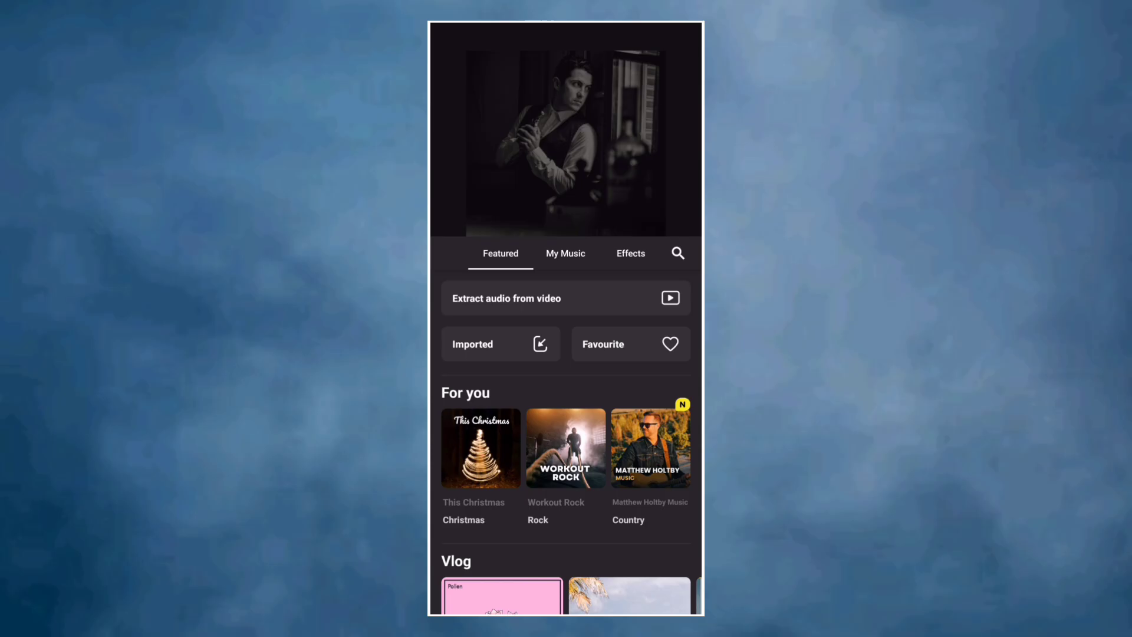
pyautogui.click(565, 254)
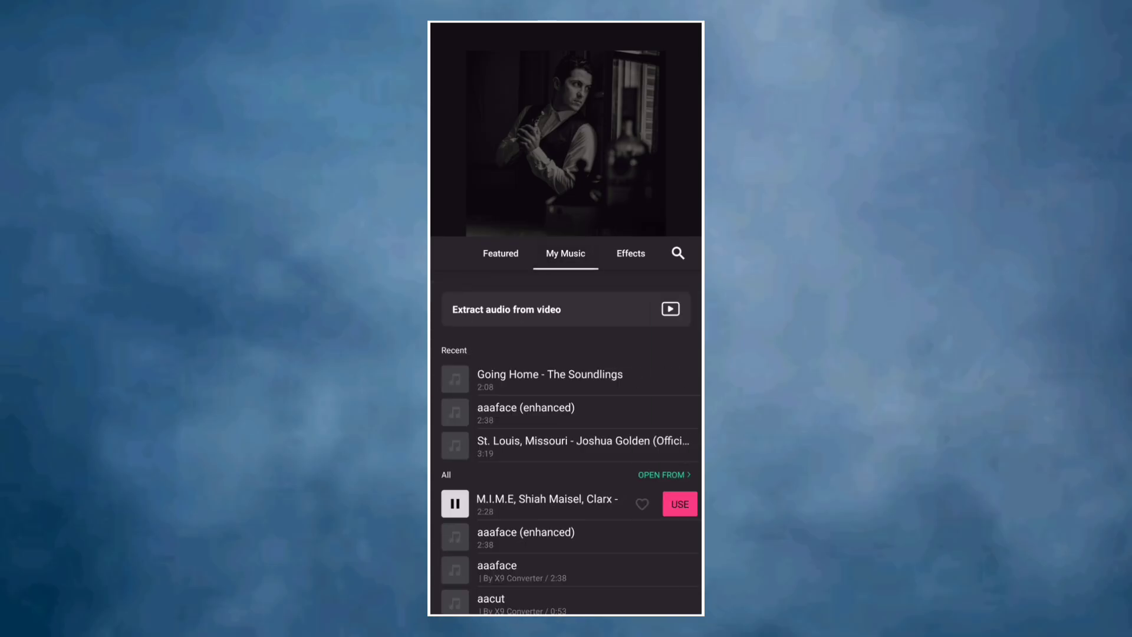
pyautogui.click(680, 504)
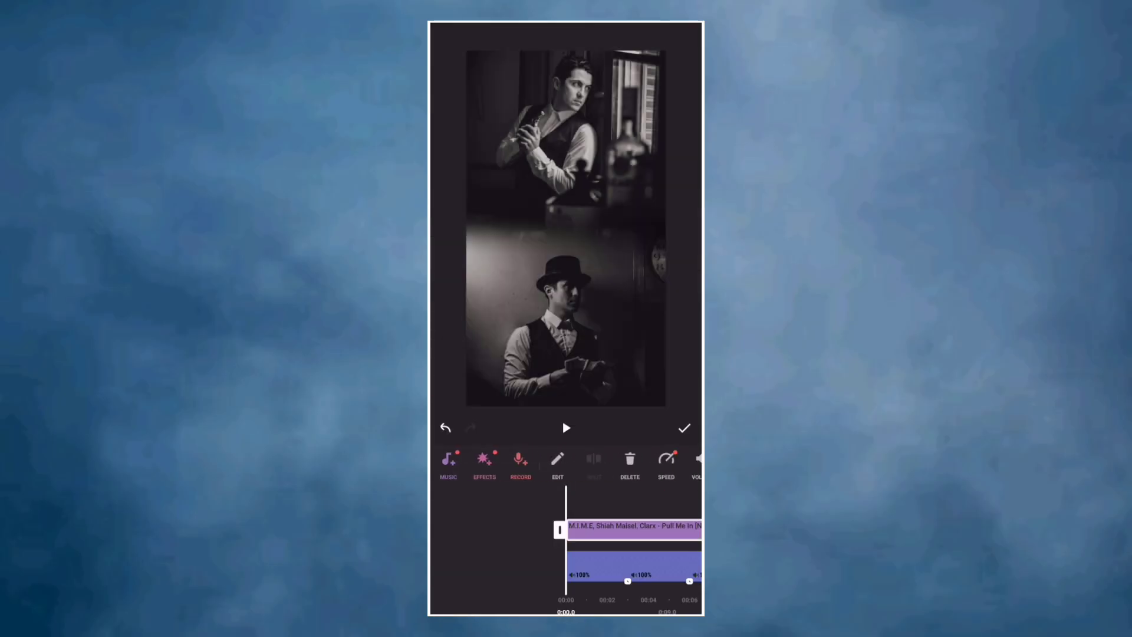
# Step: Preview the video with the music, rewind to the start and confirm the track
pyautogui.click(566, 427)
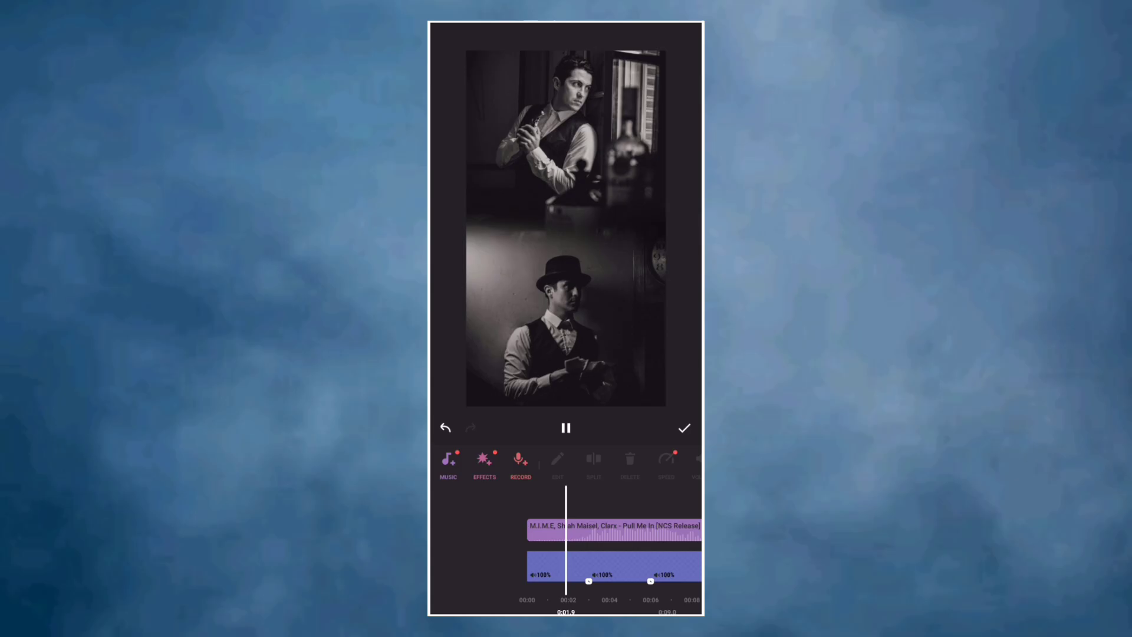
pyautogui.click(566, 426)
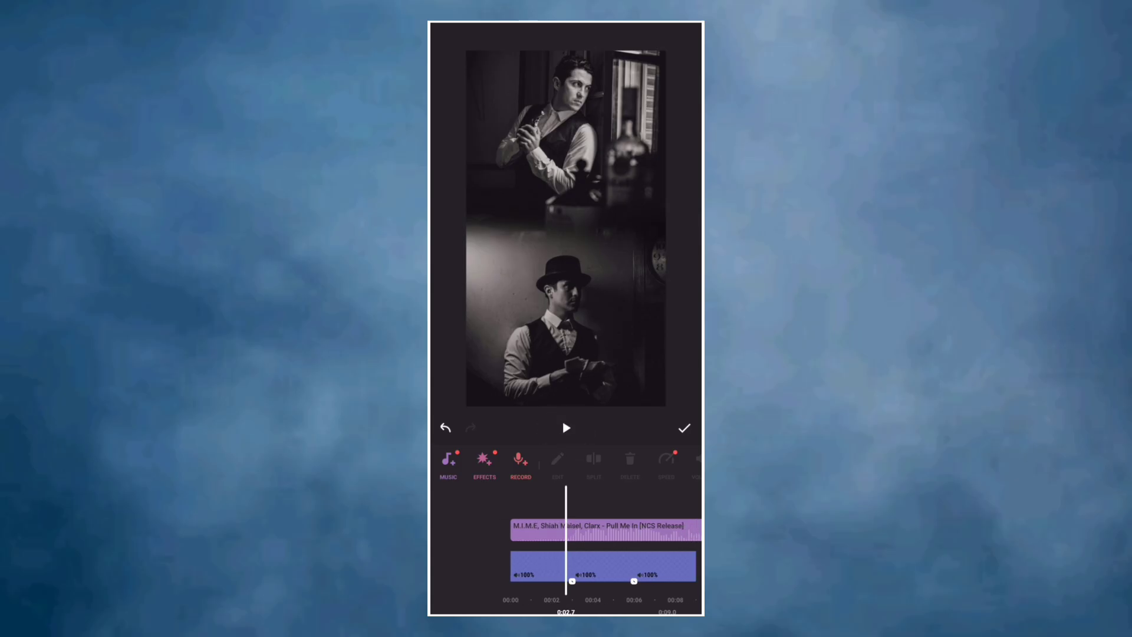
pyautogui.click(604, 530)
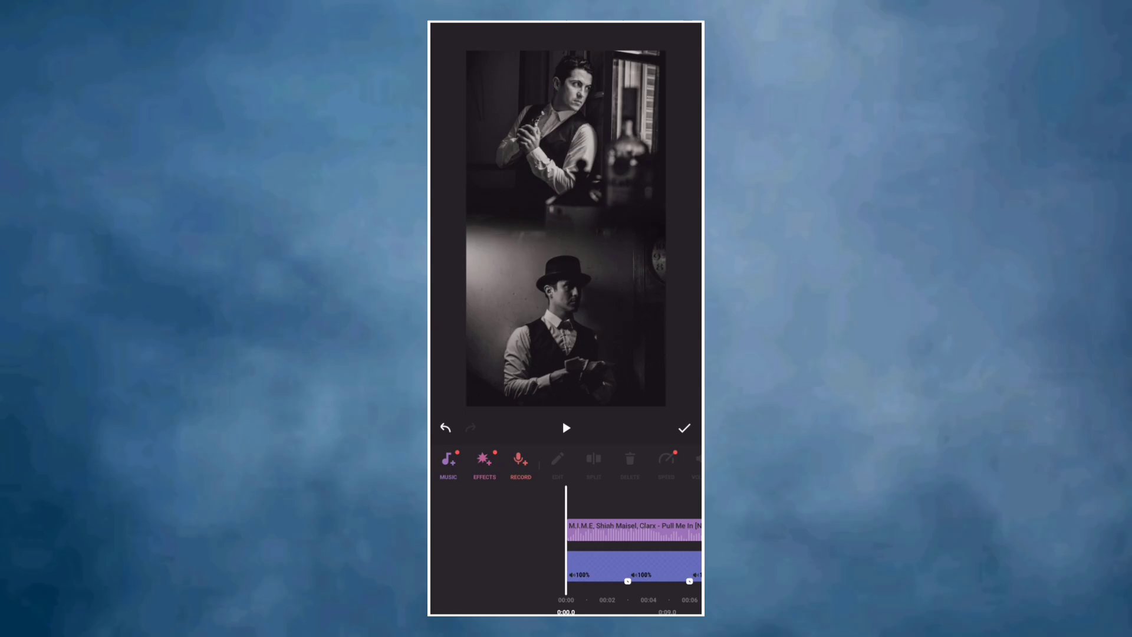
pyautogui.click(566, 427)
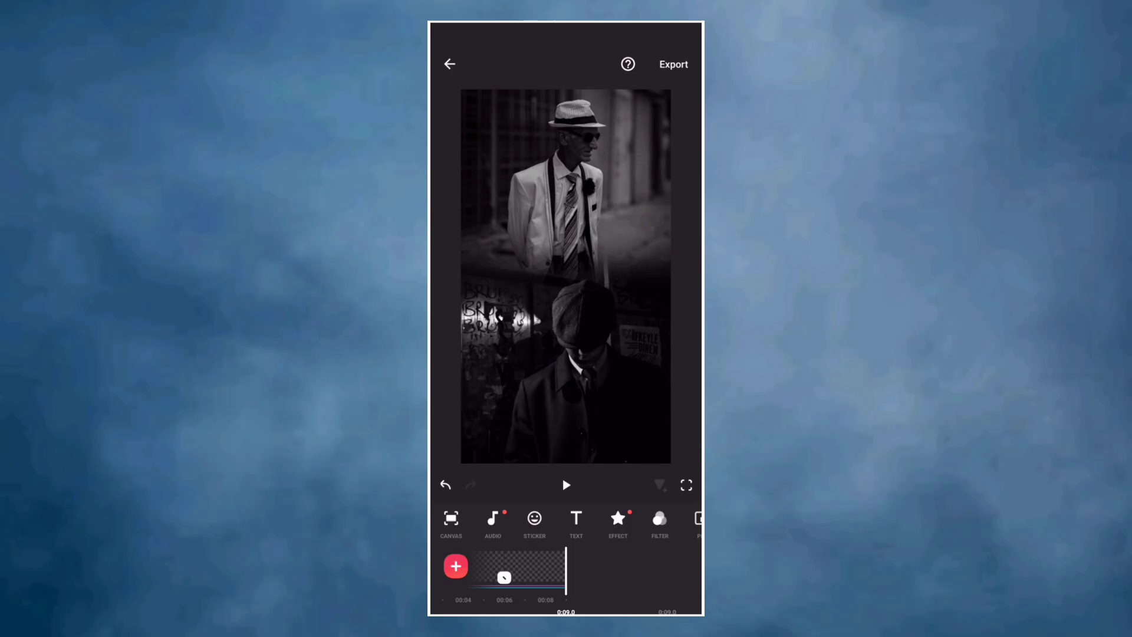
# Step: Layer a sparkle Atmosphere clip over the video with Screen blend and commit it
pyautogui.click(517, 576)
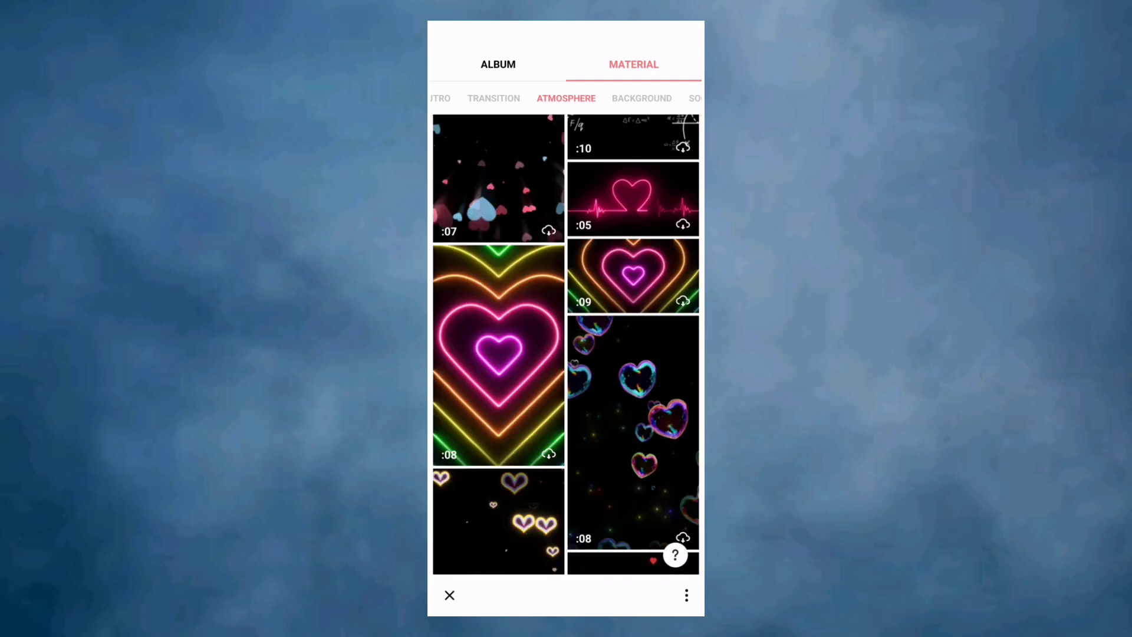
pyautogui.scroll(-3)
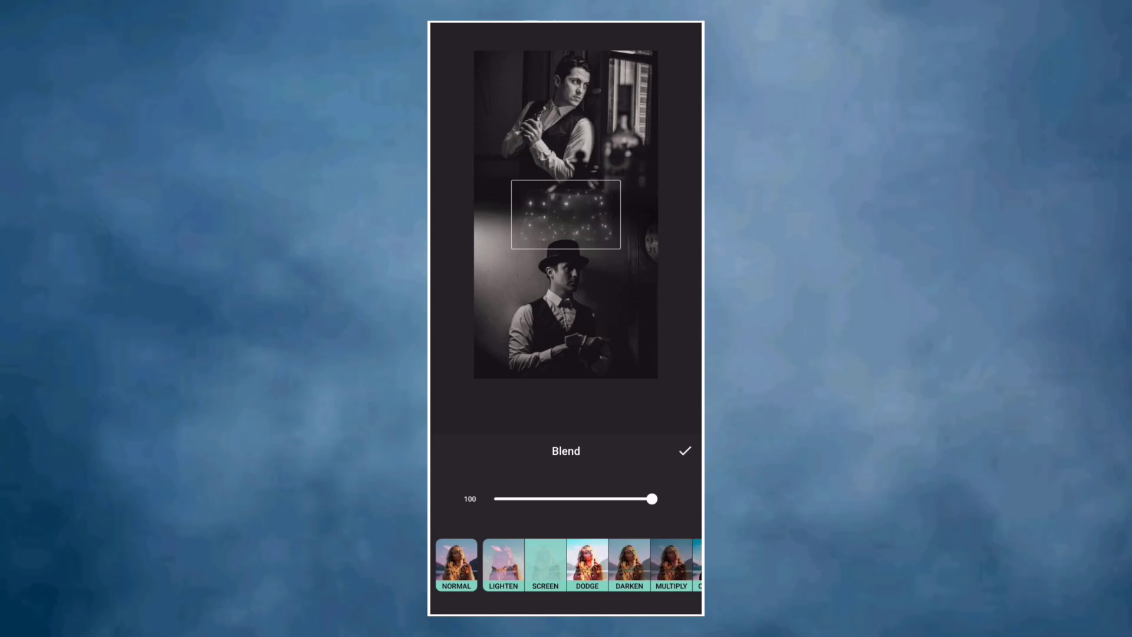
pyautogui.click(684, 451)
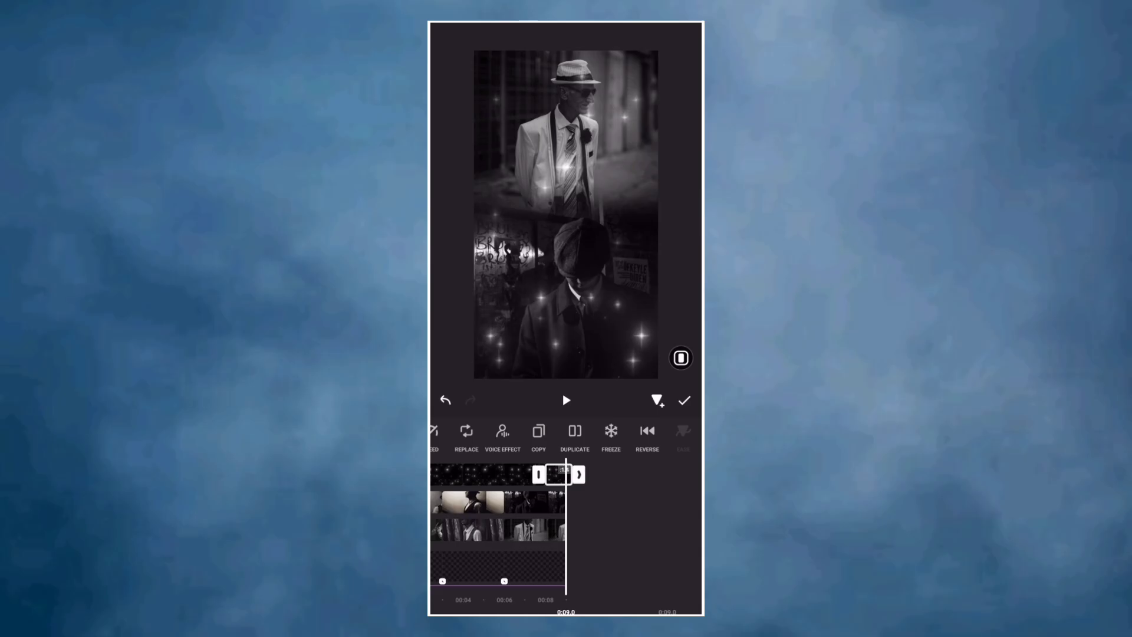
pyautogui.click(684, 401)
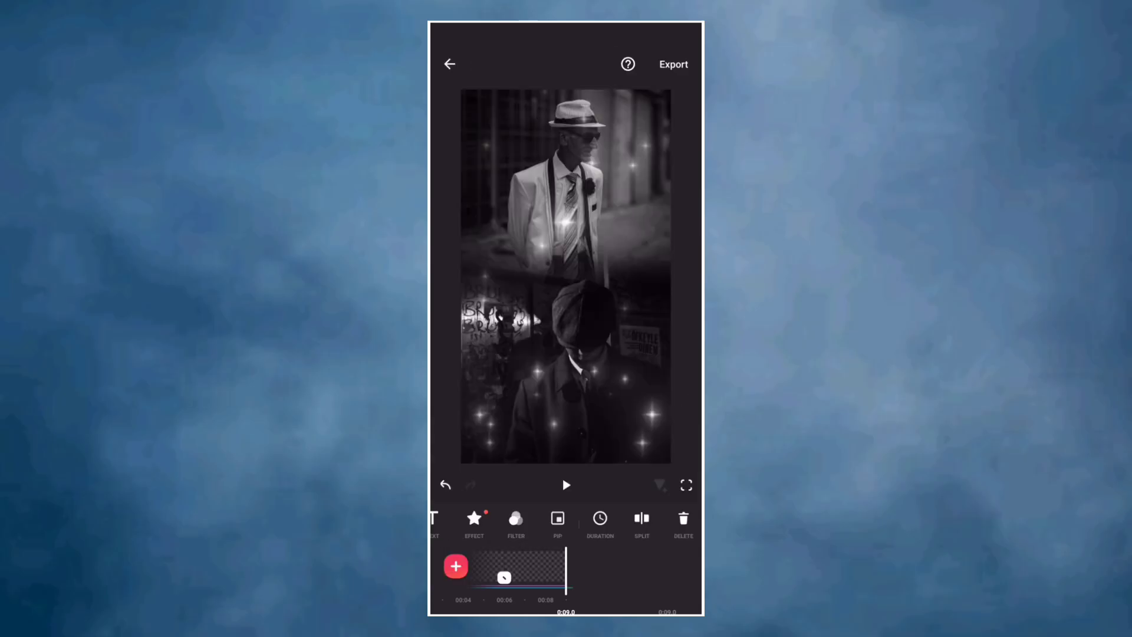
pyautogui.click(672, 63)
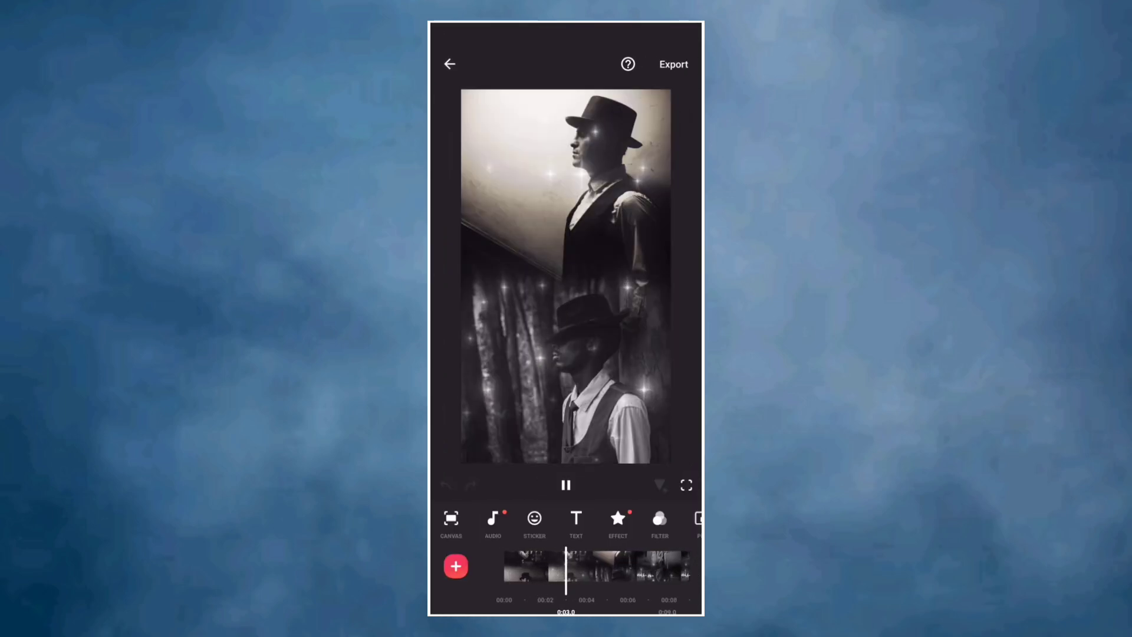
pyautogui.click(565, 484)
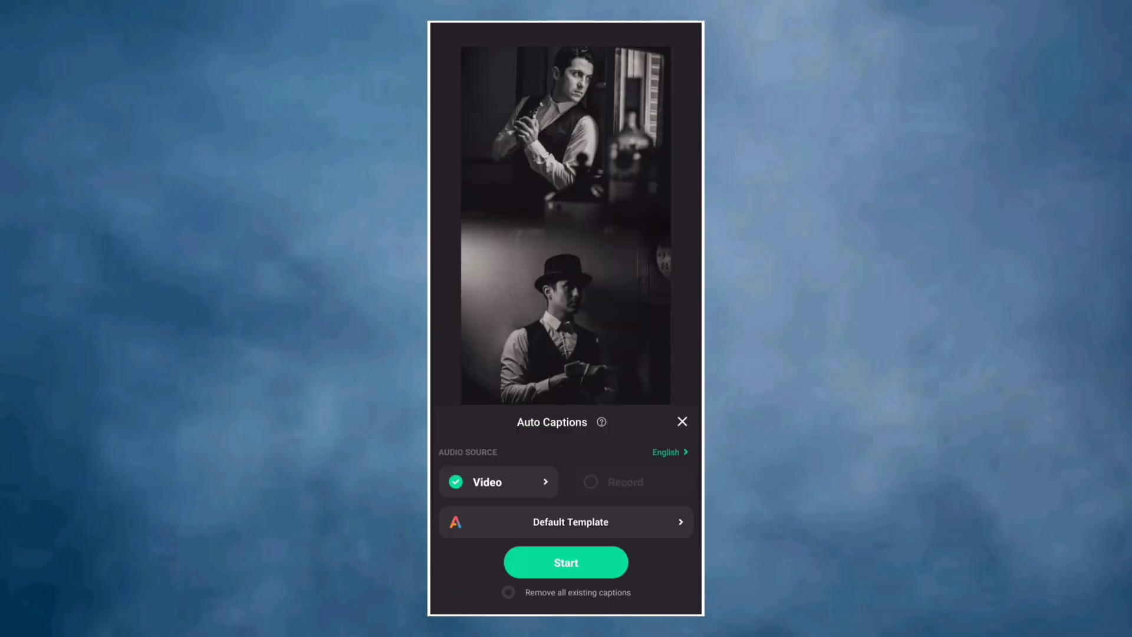
# Step: Choose the Pixel style as the default template for the auto captions
pyautogui.click(565, 522)
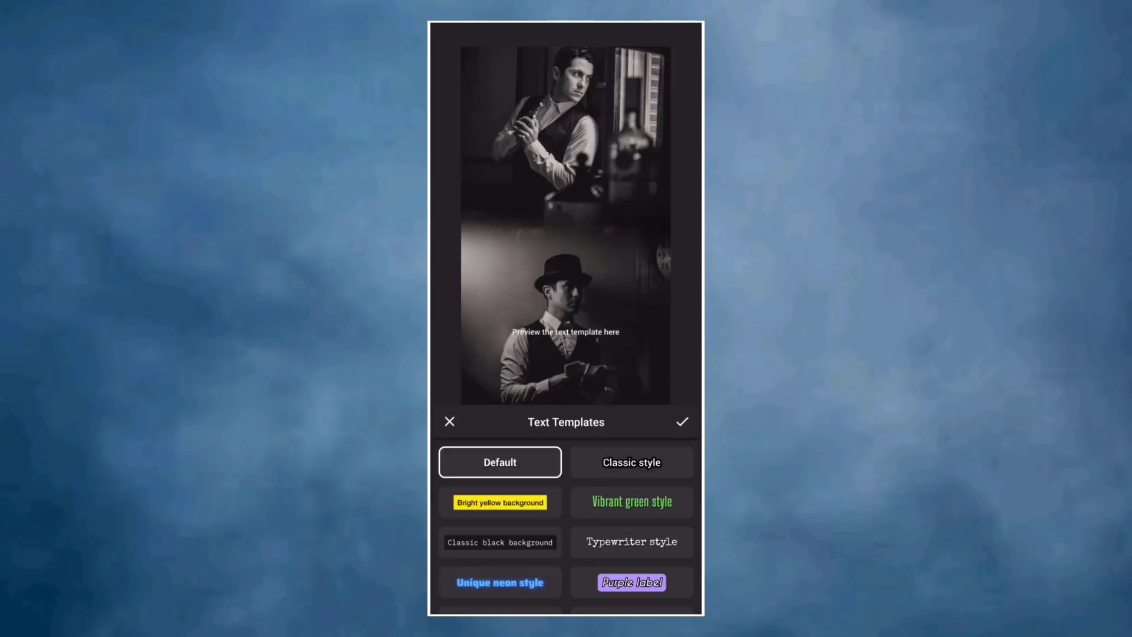
pyautogui.scroll(-3)
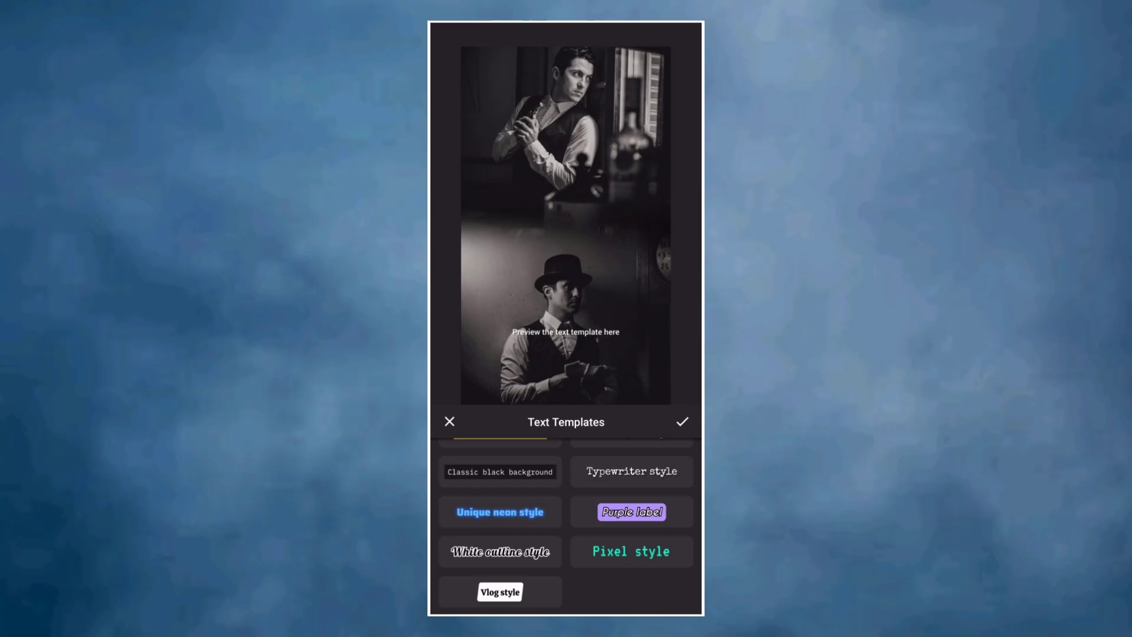
pyautogui.click(631, 551)
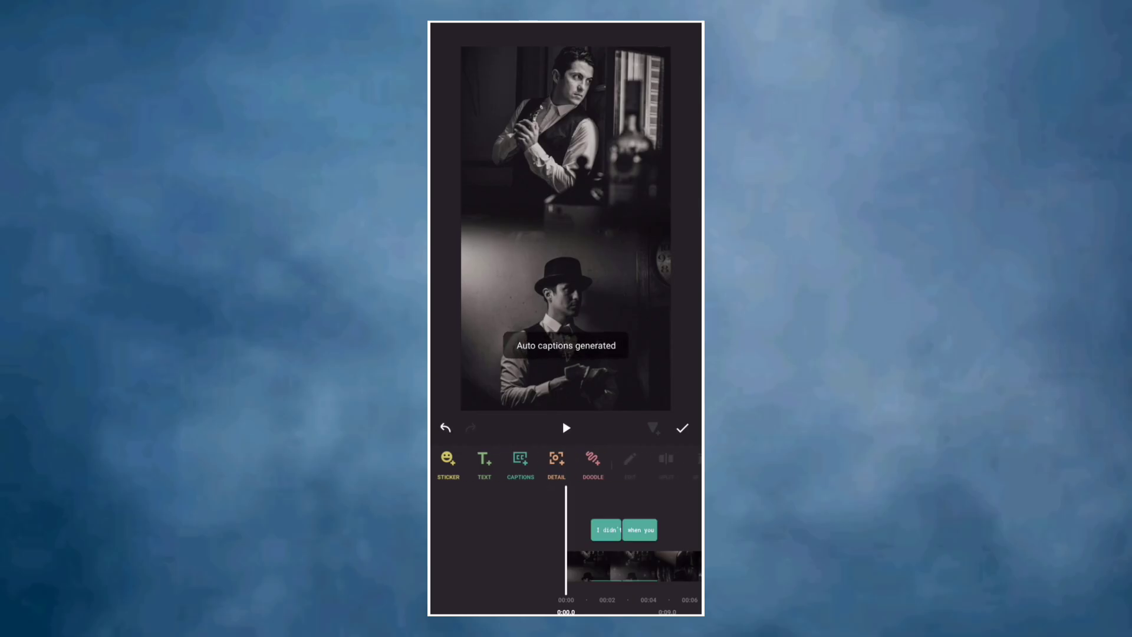
pyautogui.click(566, 426)
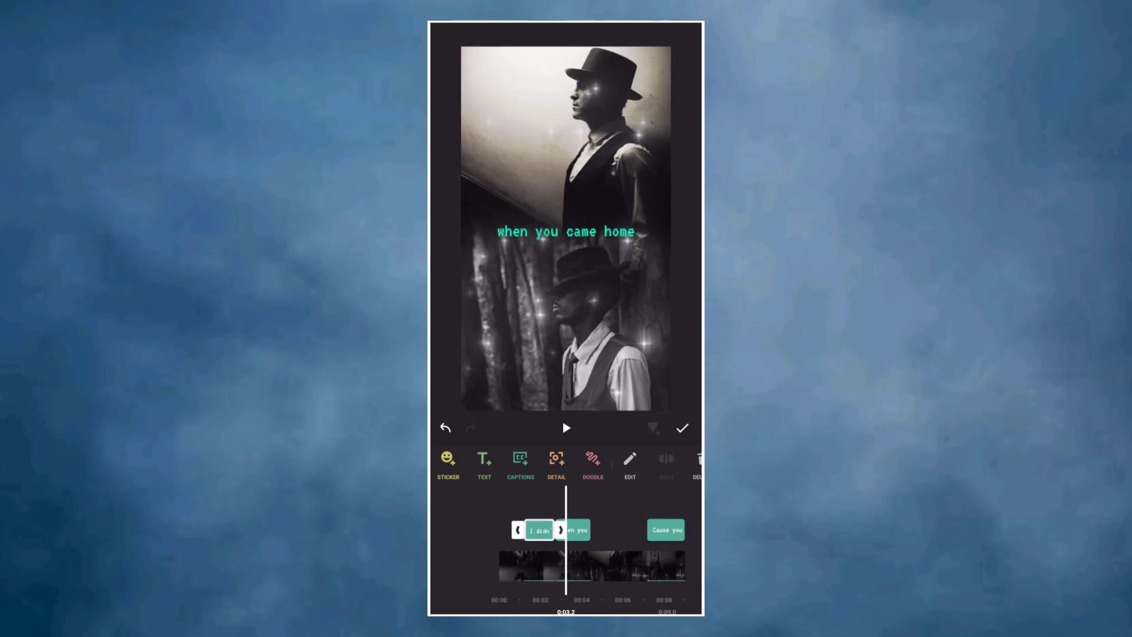
pyautogui.click(566, 427)
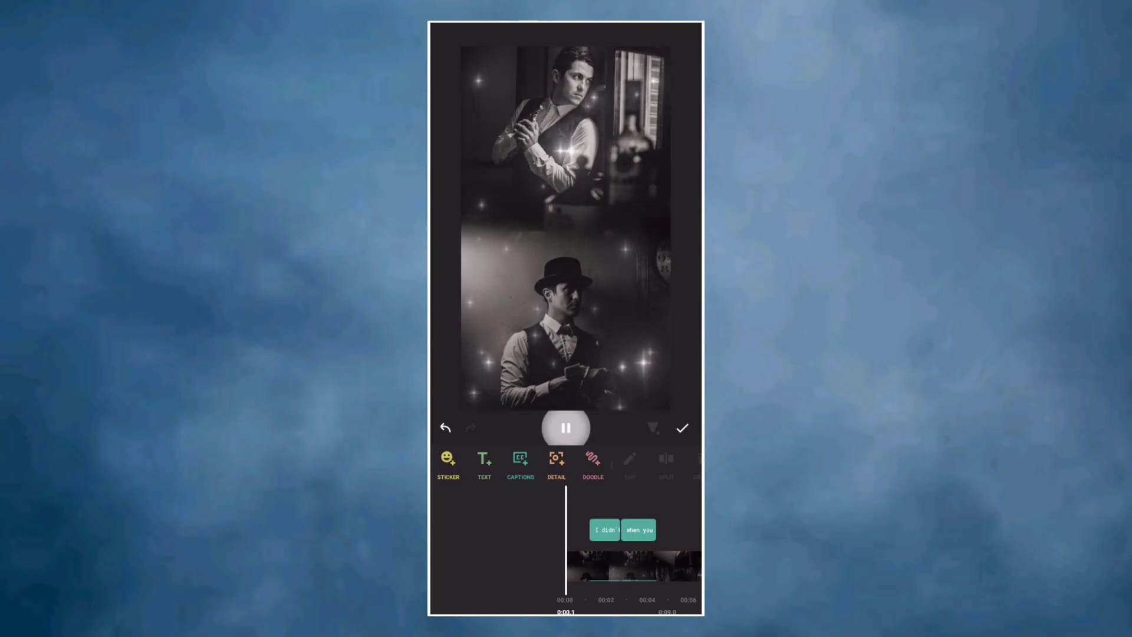